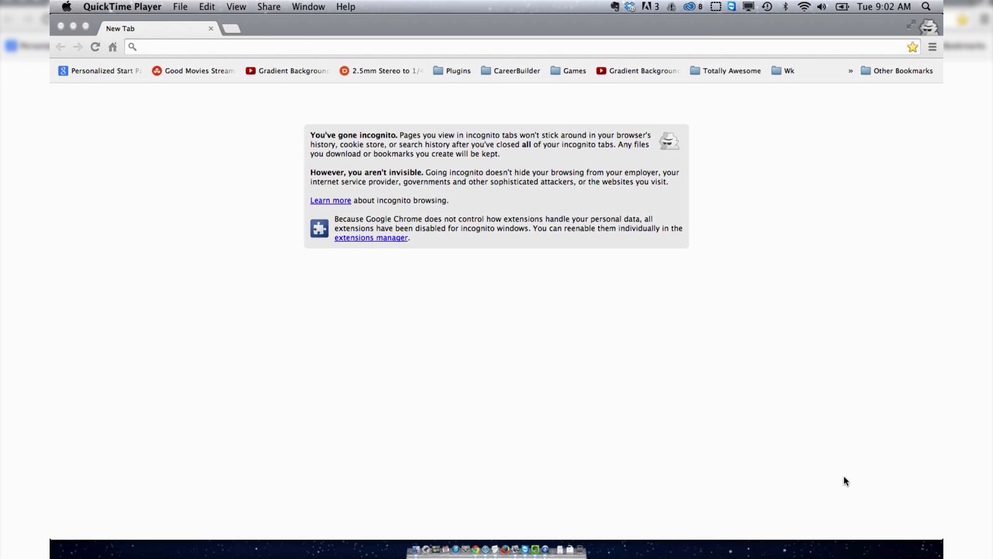
- Load the Outlook sign-in page by entering hotmail.com in the address bar
{"action": "type", "text": "hotmail.com"}
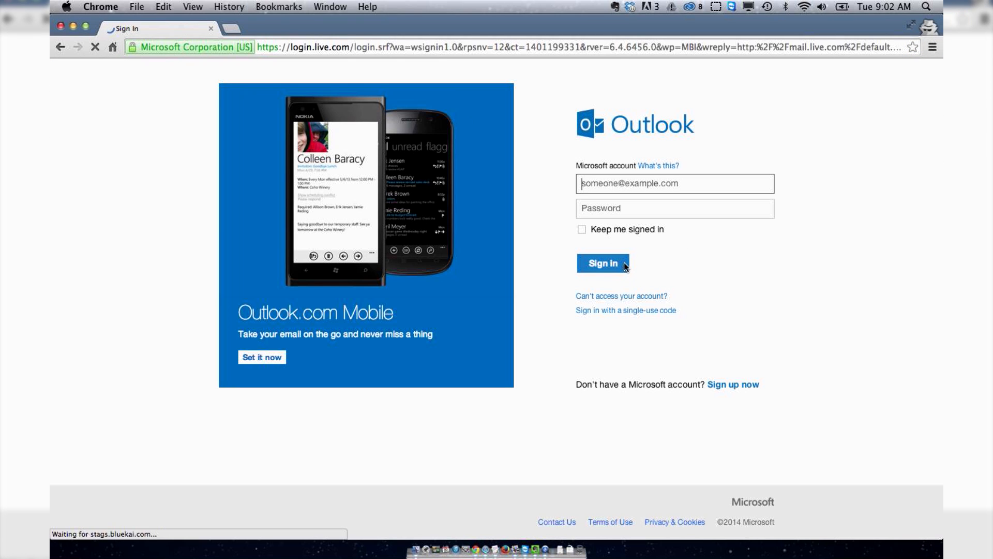
{"action": "mouse_move", "coordinate": [619, 301]}
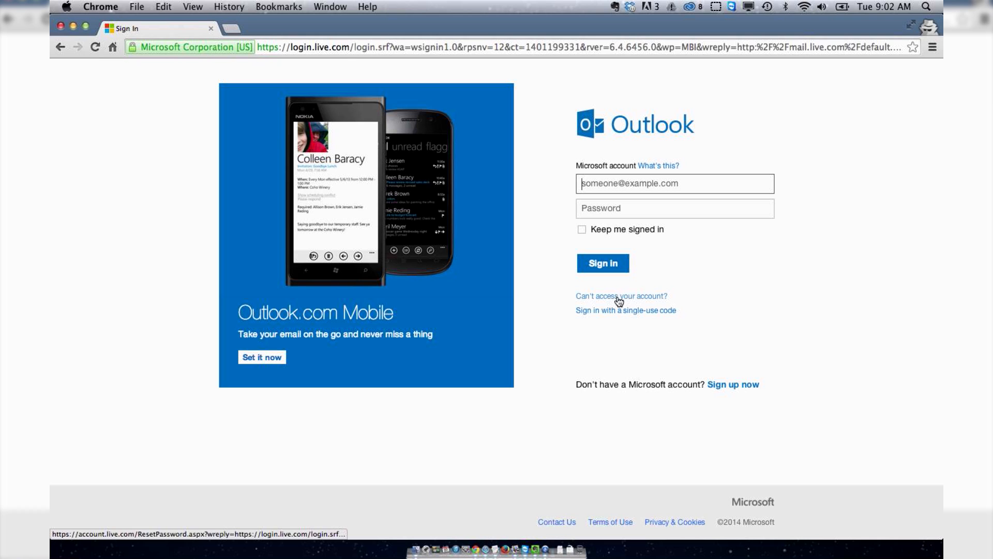
- Start 'Can't access your account?' recovery and choose the 'I forgot my password' reason
{"action": "left_click", "coordinate": [621, 296]}
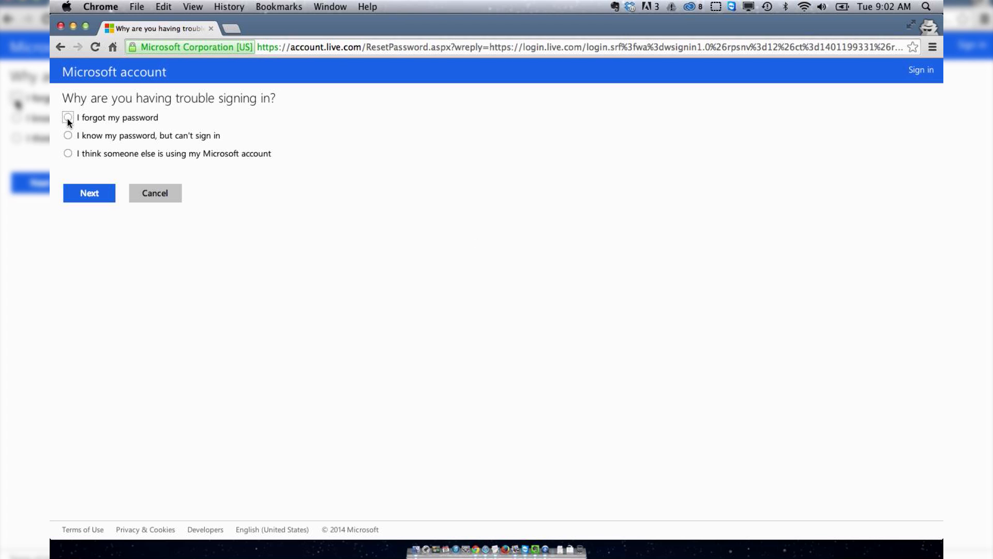
{"action": "left_click", "coordinate": [69, 117]}
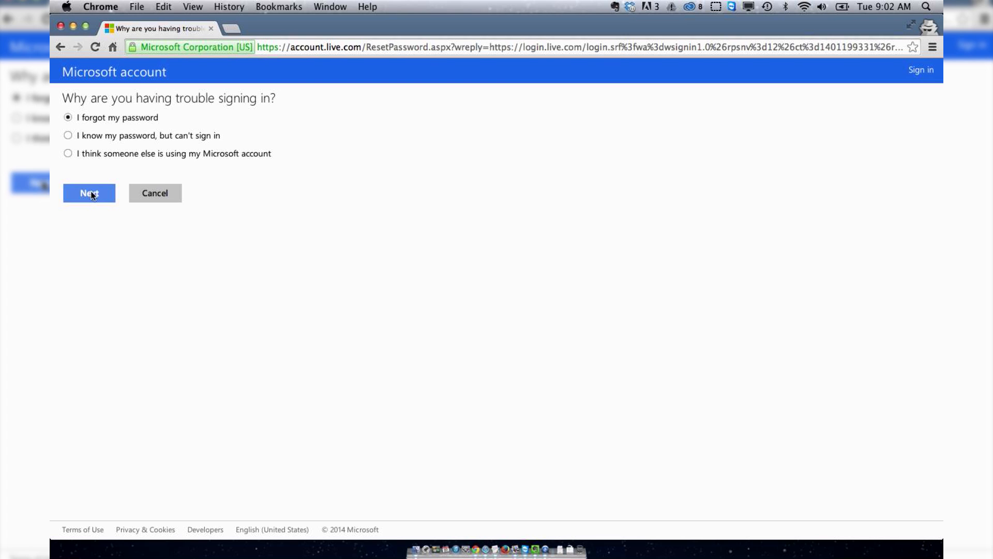
- Continue to the recovery form and enter the CAPTCHA characters 'ctdkf3cjyp'
{"action": "left_click", "coordinate": [89, 194]}
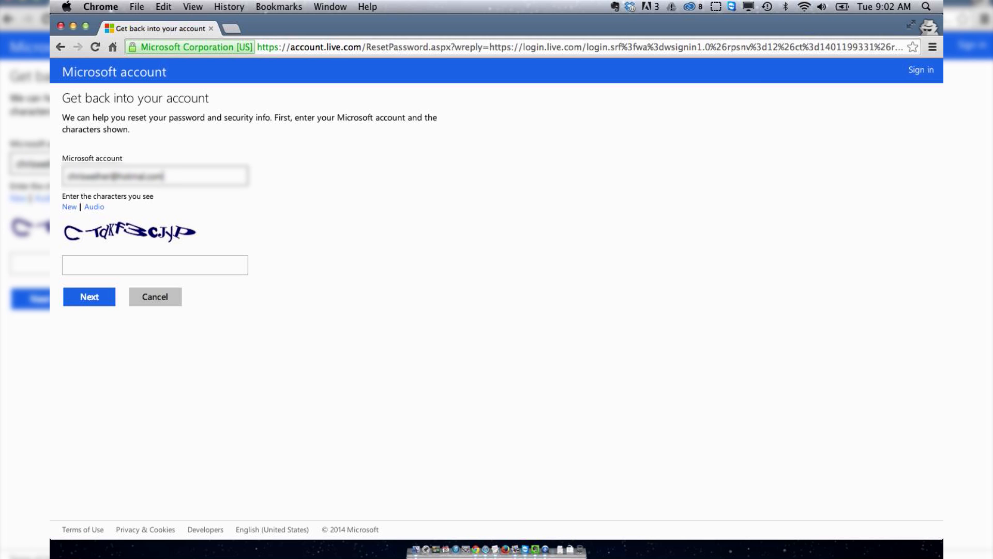
{"action": "left_click", "coordinate": [154, 265]}
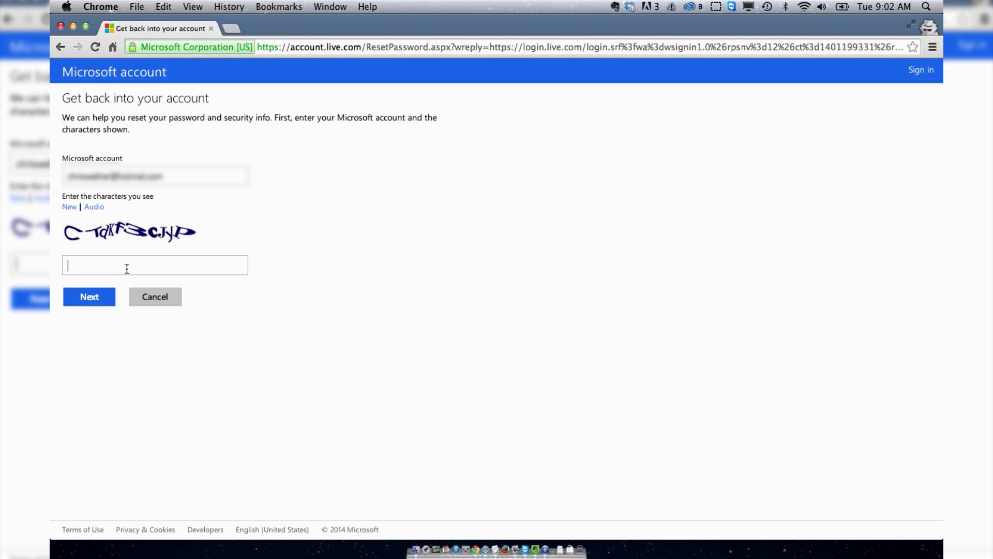
{"action": "type", "text": "ctdkf"}
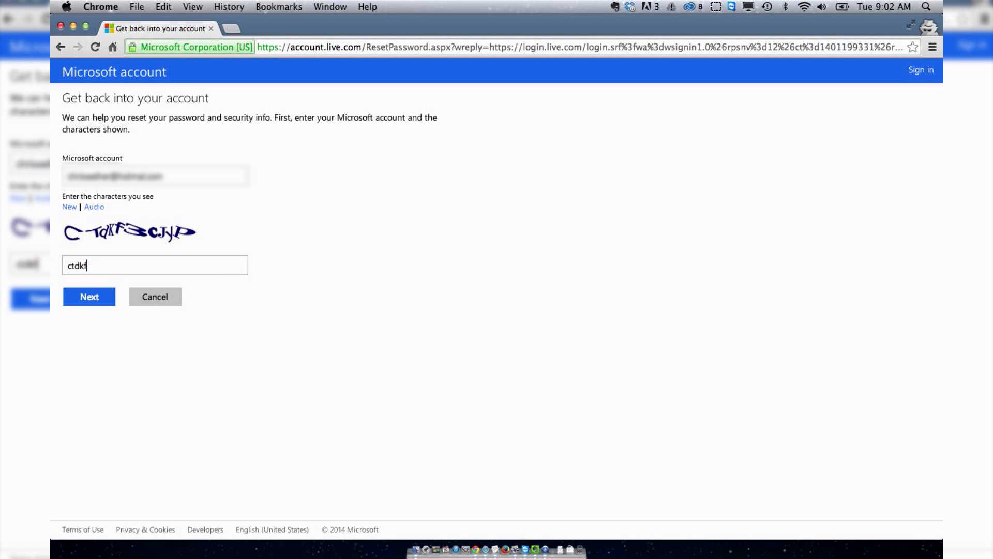
{"action": "type", "text": "3c"}
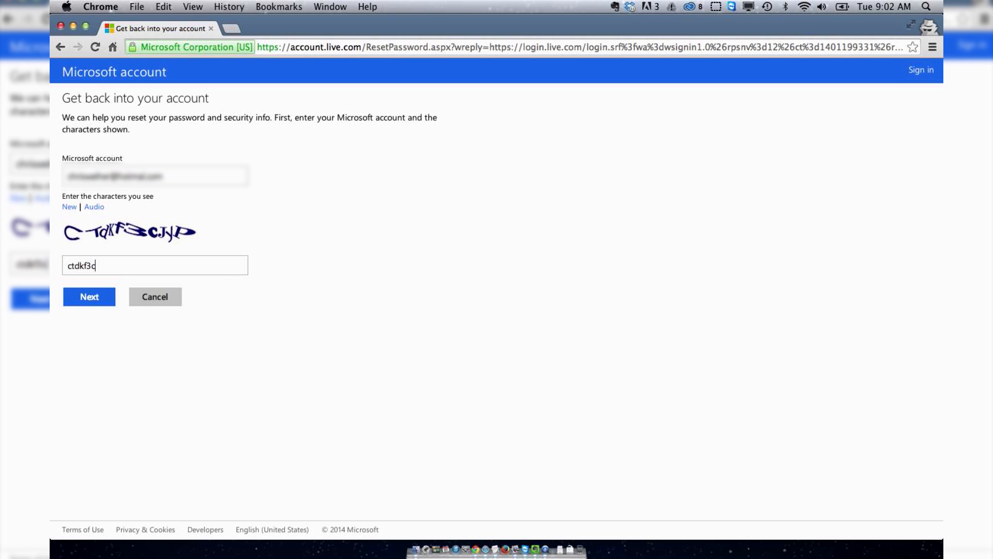
{"action": "type", "text": "jyp"}
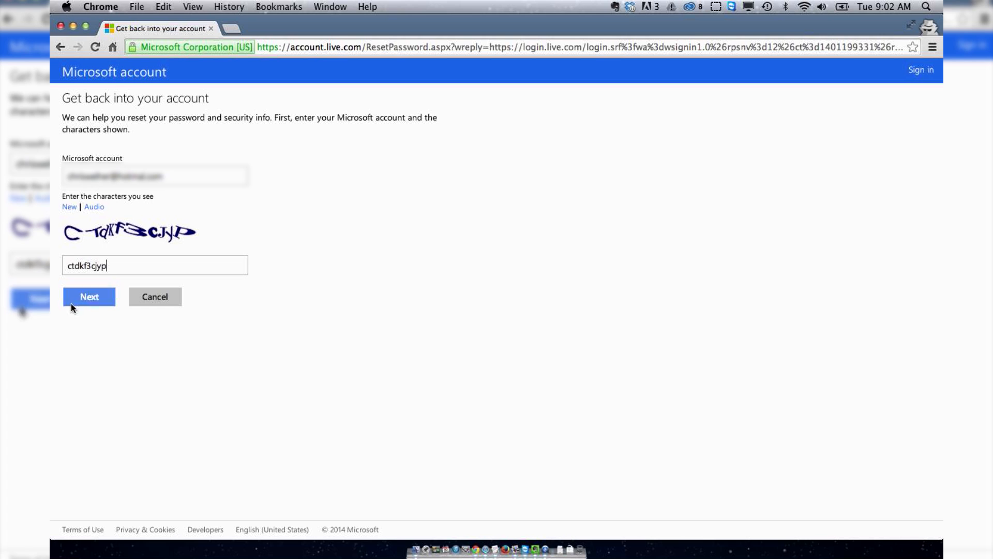
- Choose the Text option, enter the phone's last four digits 8430 and request the code
{"action": "left_click", "coordinate": [89, 297]}
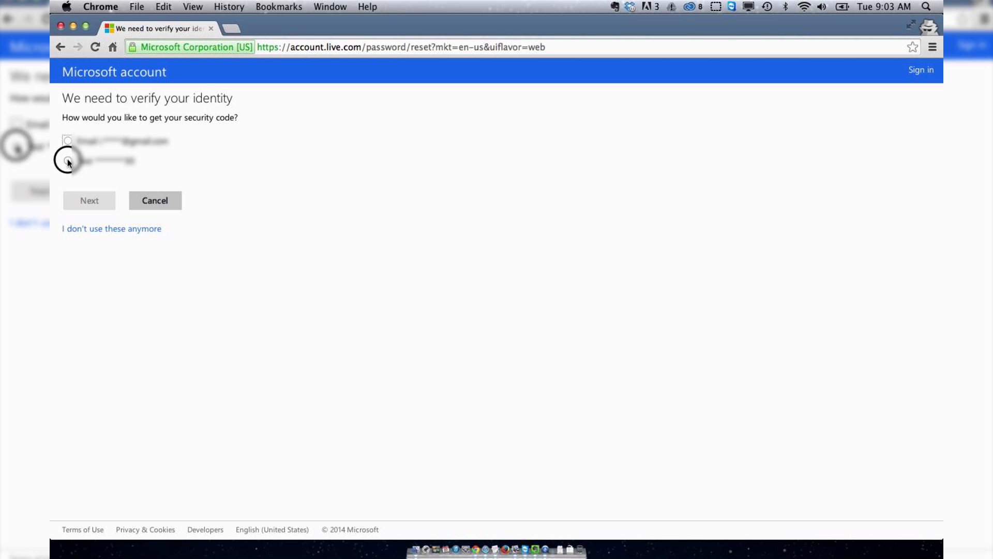
{"action": "left_click", "coordinate": [67, 161]}
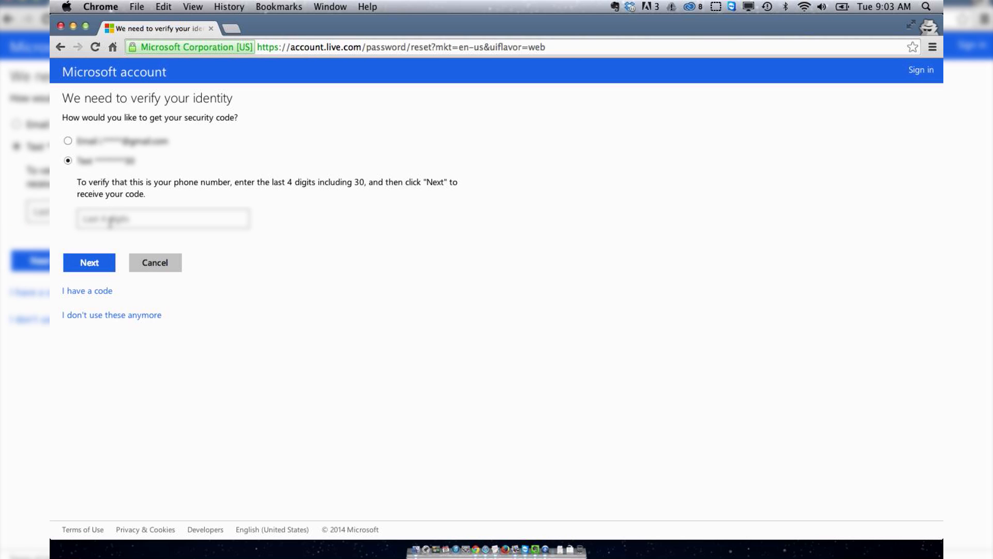
{"action": "mouse_move", "coordinate": [479, 188]}
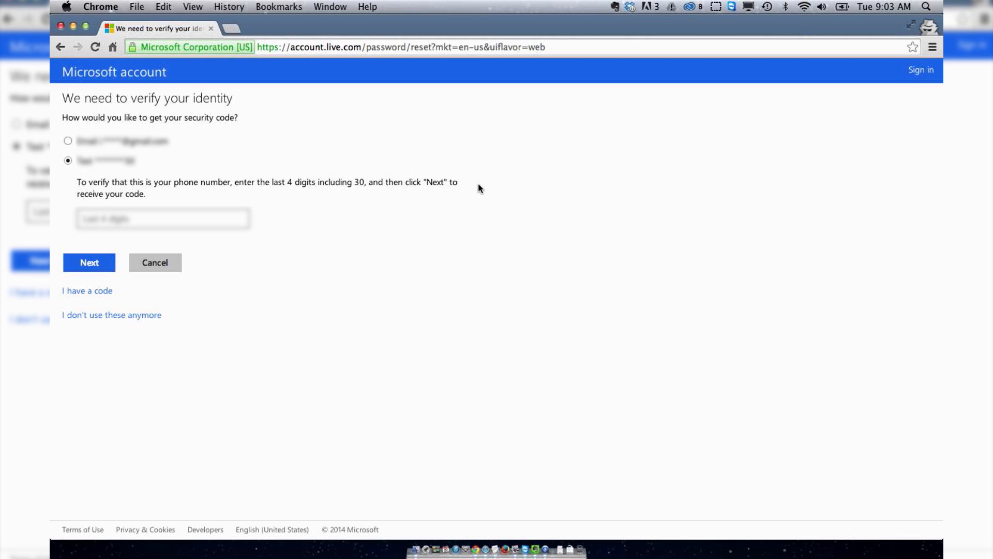
{"action": "type", "text": "8430"}
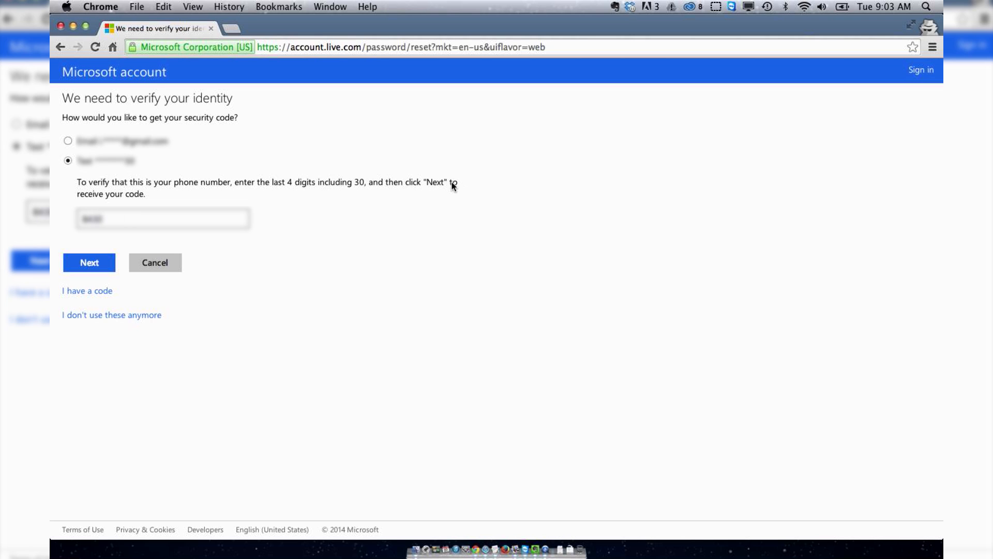
{"action": "left_click", "coordinate": [88, 262]}
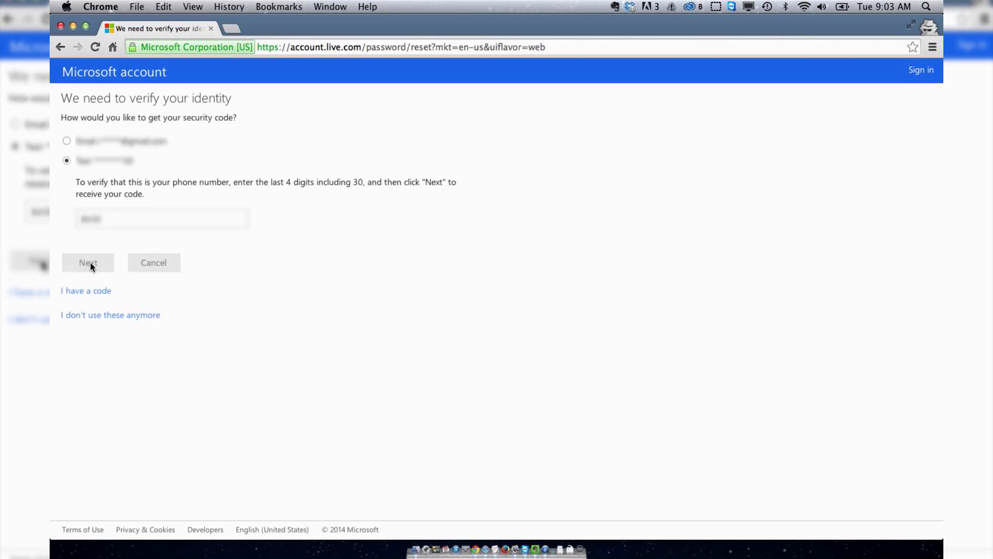
{"action": "left_click", "coordinate": [87, 261]}
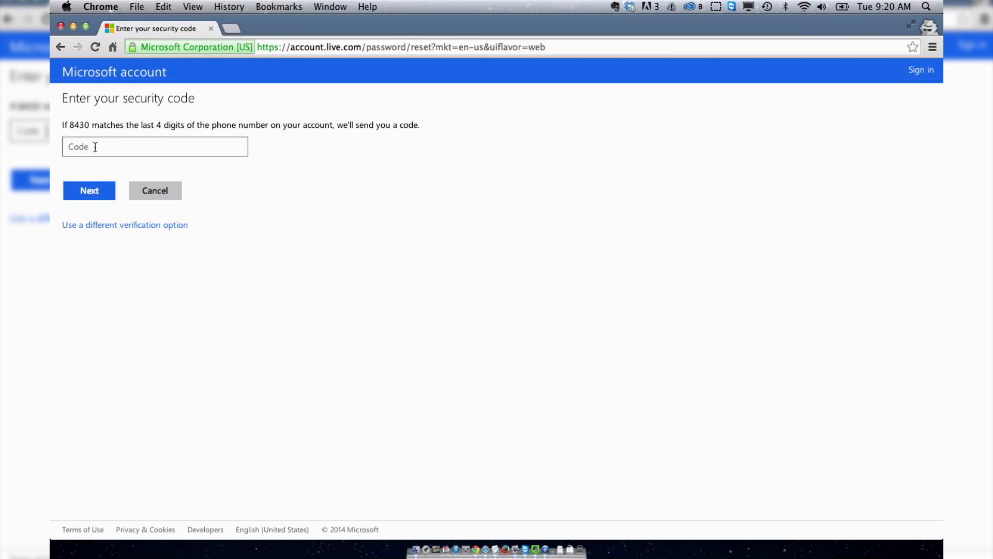
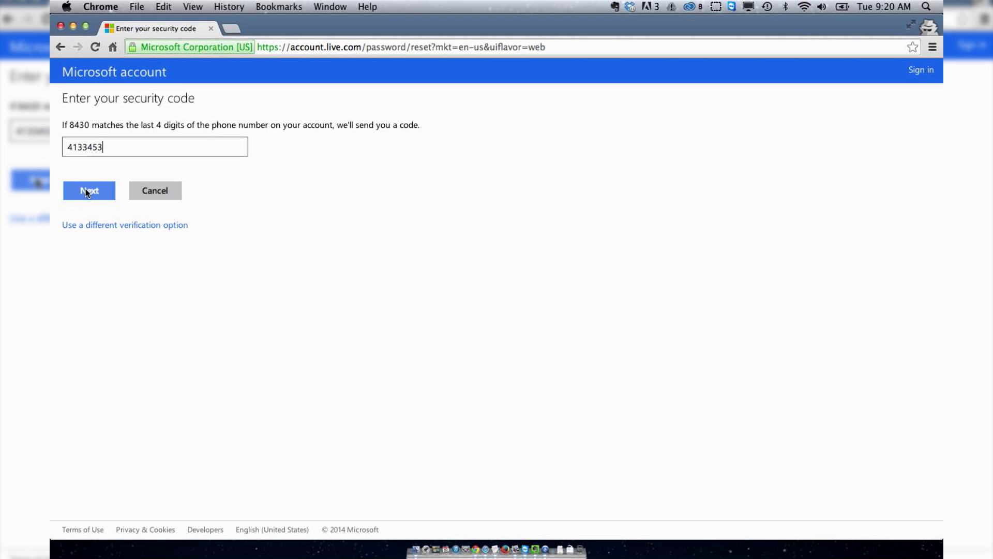
- Submit the security code and enter a first new password that gets rejected as over 16 characters
{"action": "left_click", "coordinate": [89, 191]}
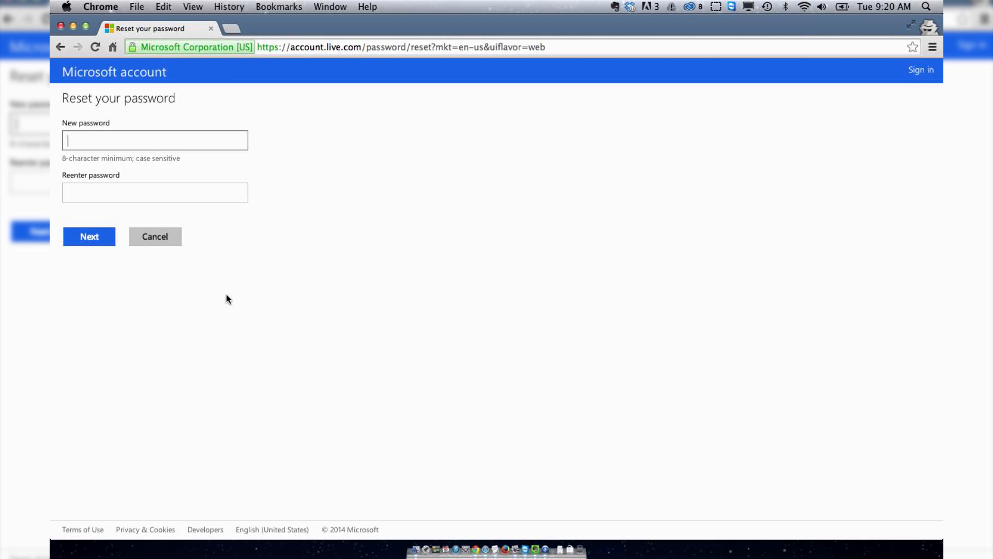
{"action": "type", "text": "••"}
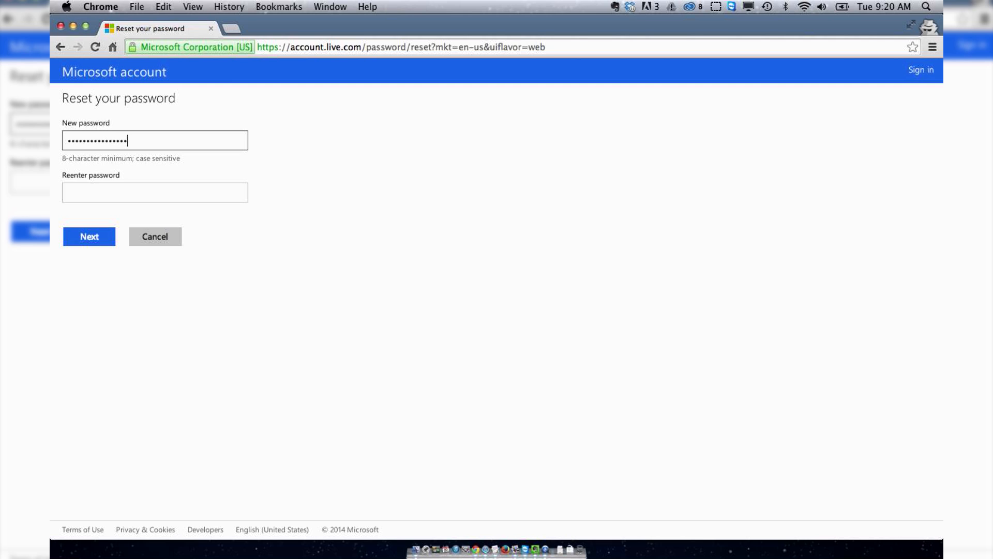
{"action": "type", "text": "••"}
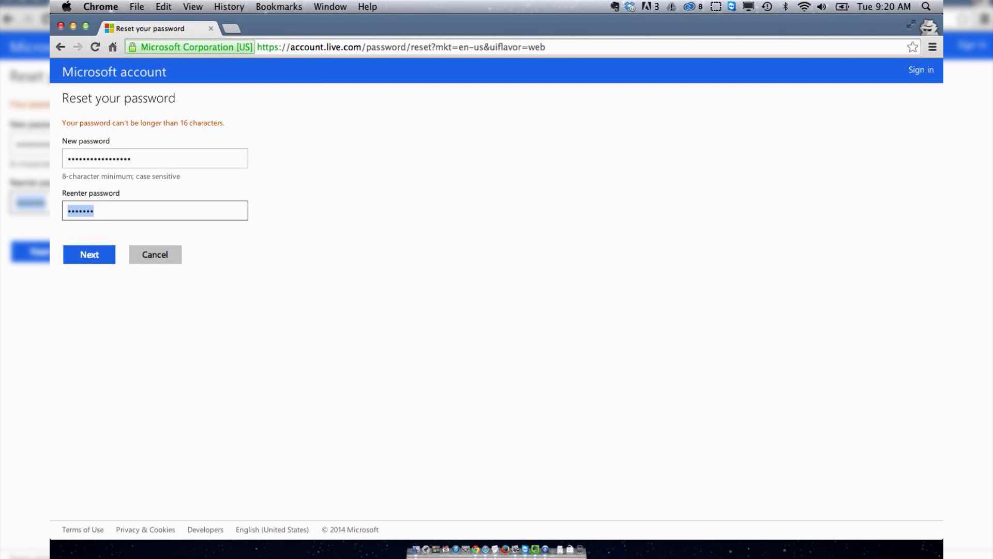
- Enter a shorter new password in both the New password and re-enter password fields
{"action": "left_click", "coordinate": [155, 158]}
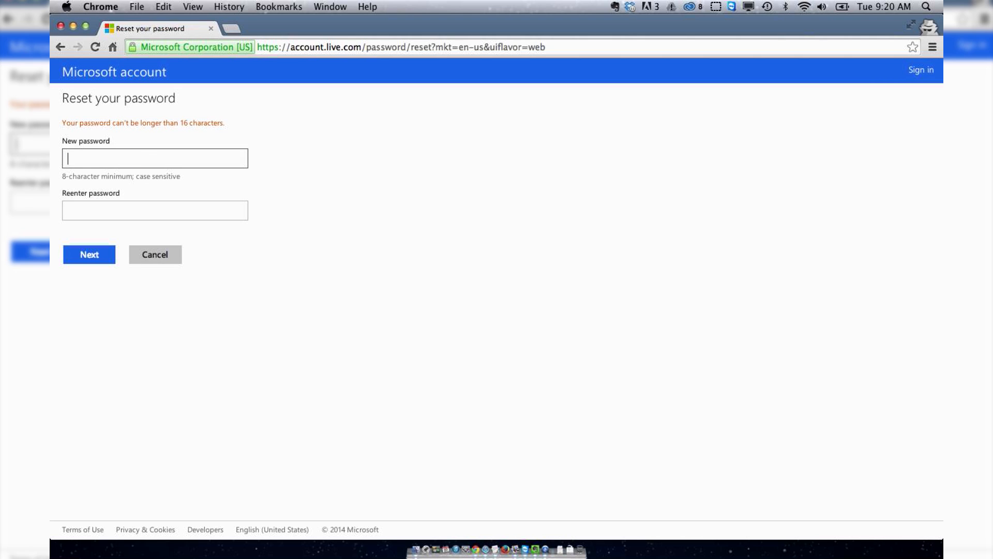
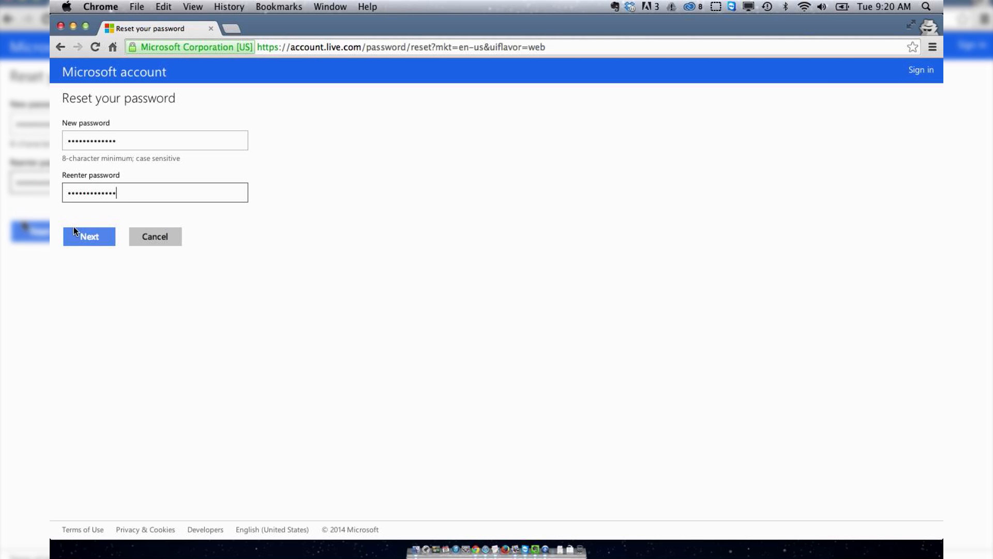
- Save the new password, pass 'Your account has been recovered' and return to Outlook sign-in
{"action": "left_click", "coordinate": [89, 236]}
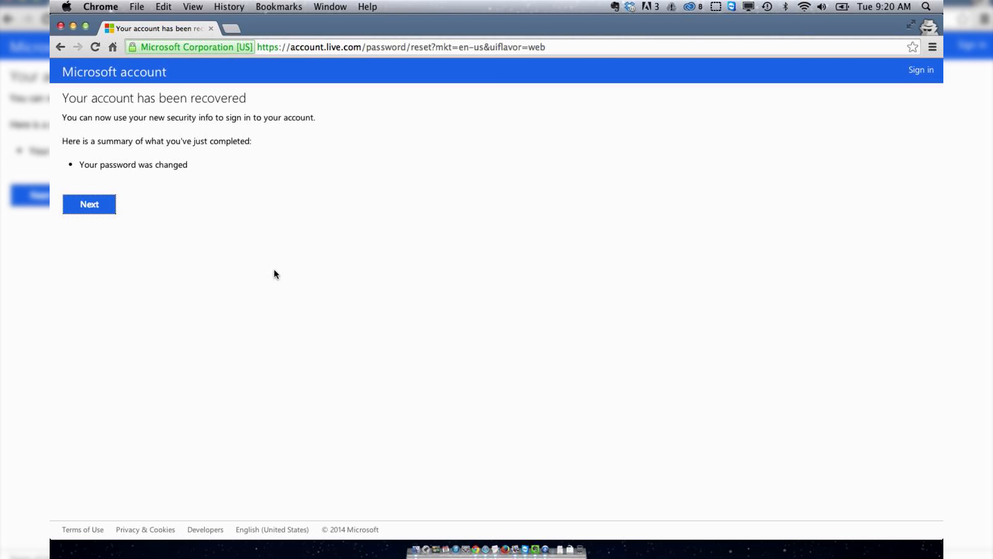
{"action": "left_click", "coordinate": [89, 204]}
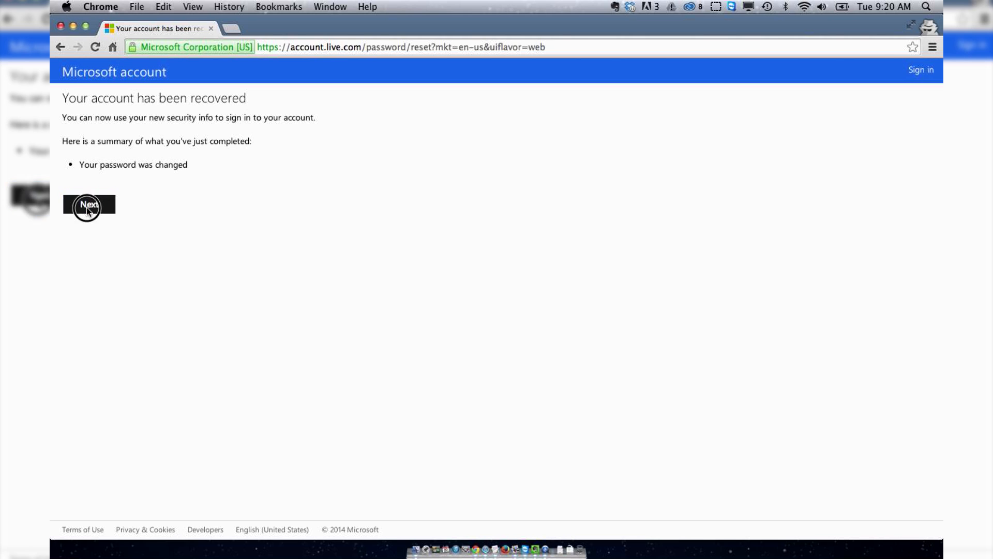
{"action": "left_click", "coordinate": [89, 205]}
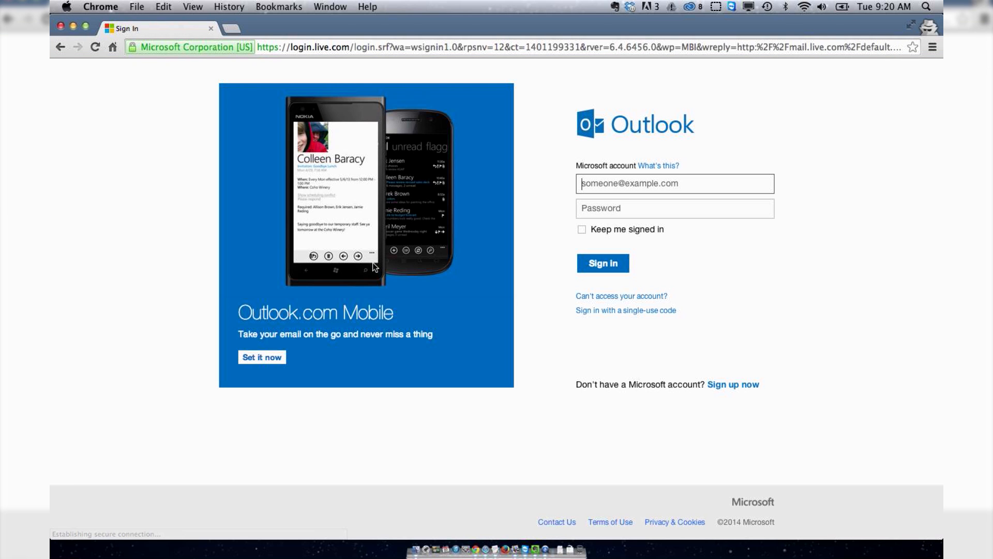